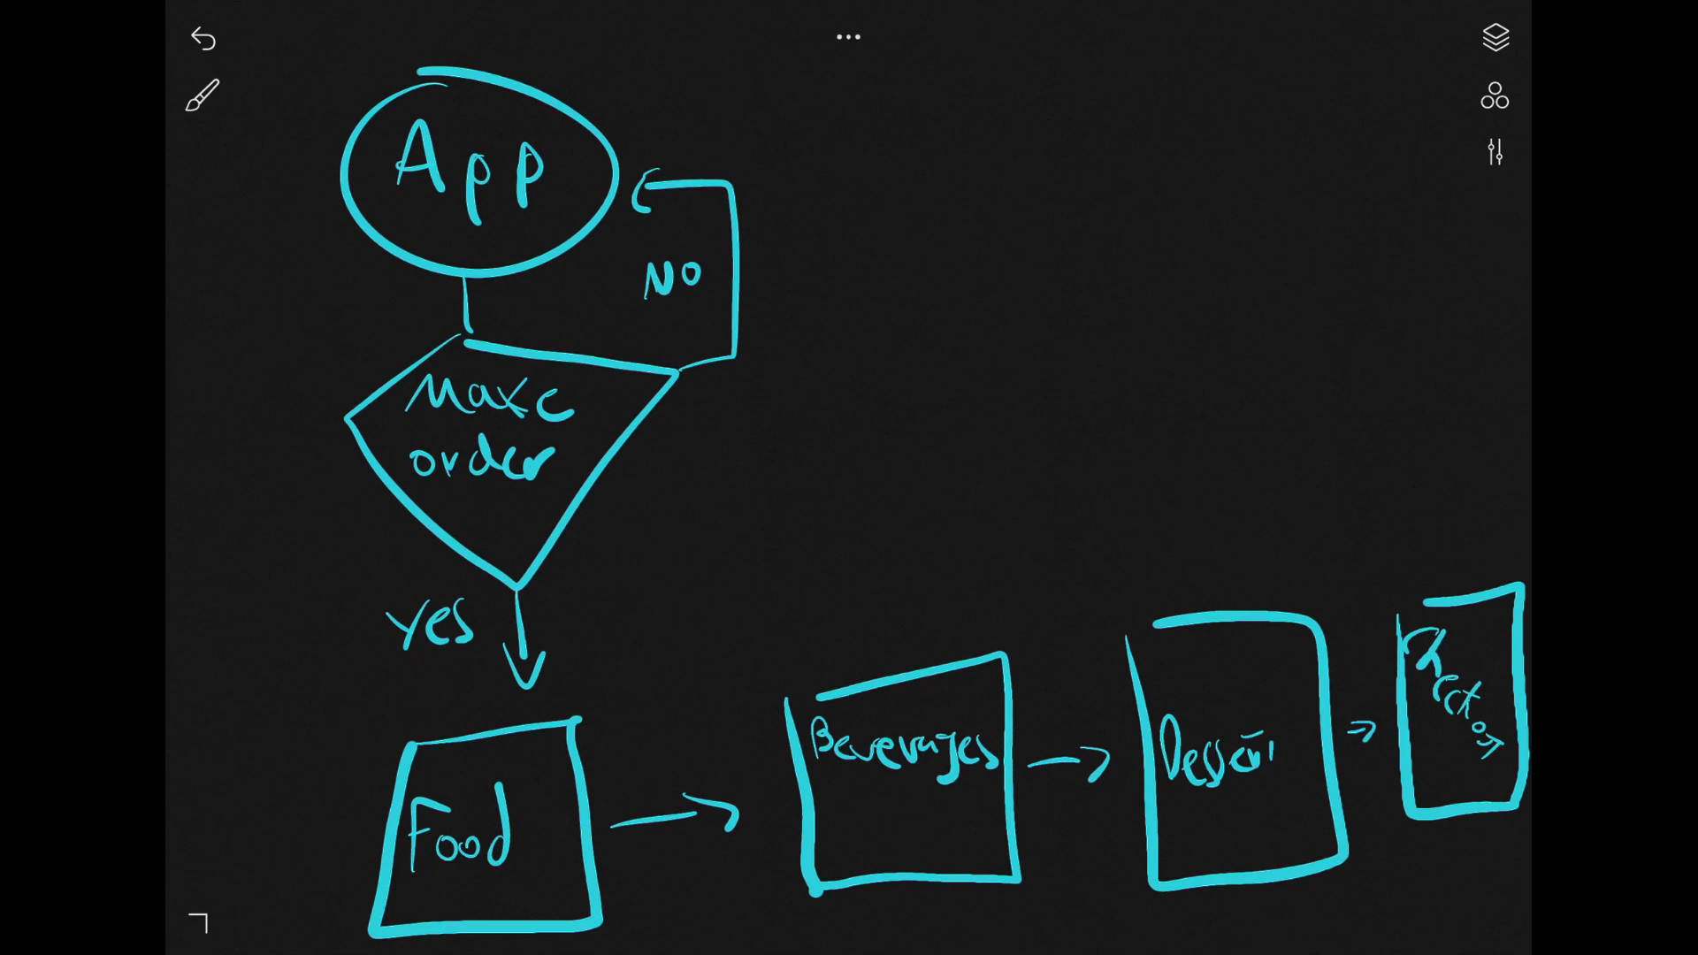
# Label the Cart box, box the User label, draw an arrow from User to App and a return arrow from Checkout.
pyautogui.write('Cart')
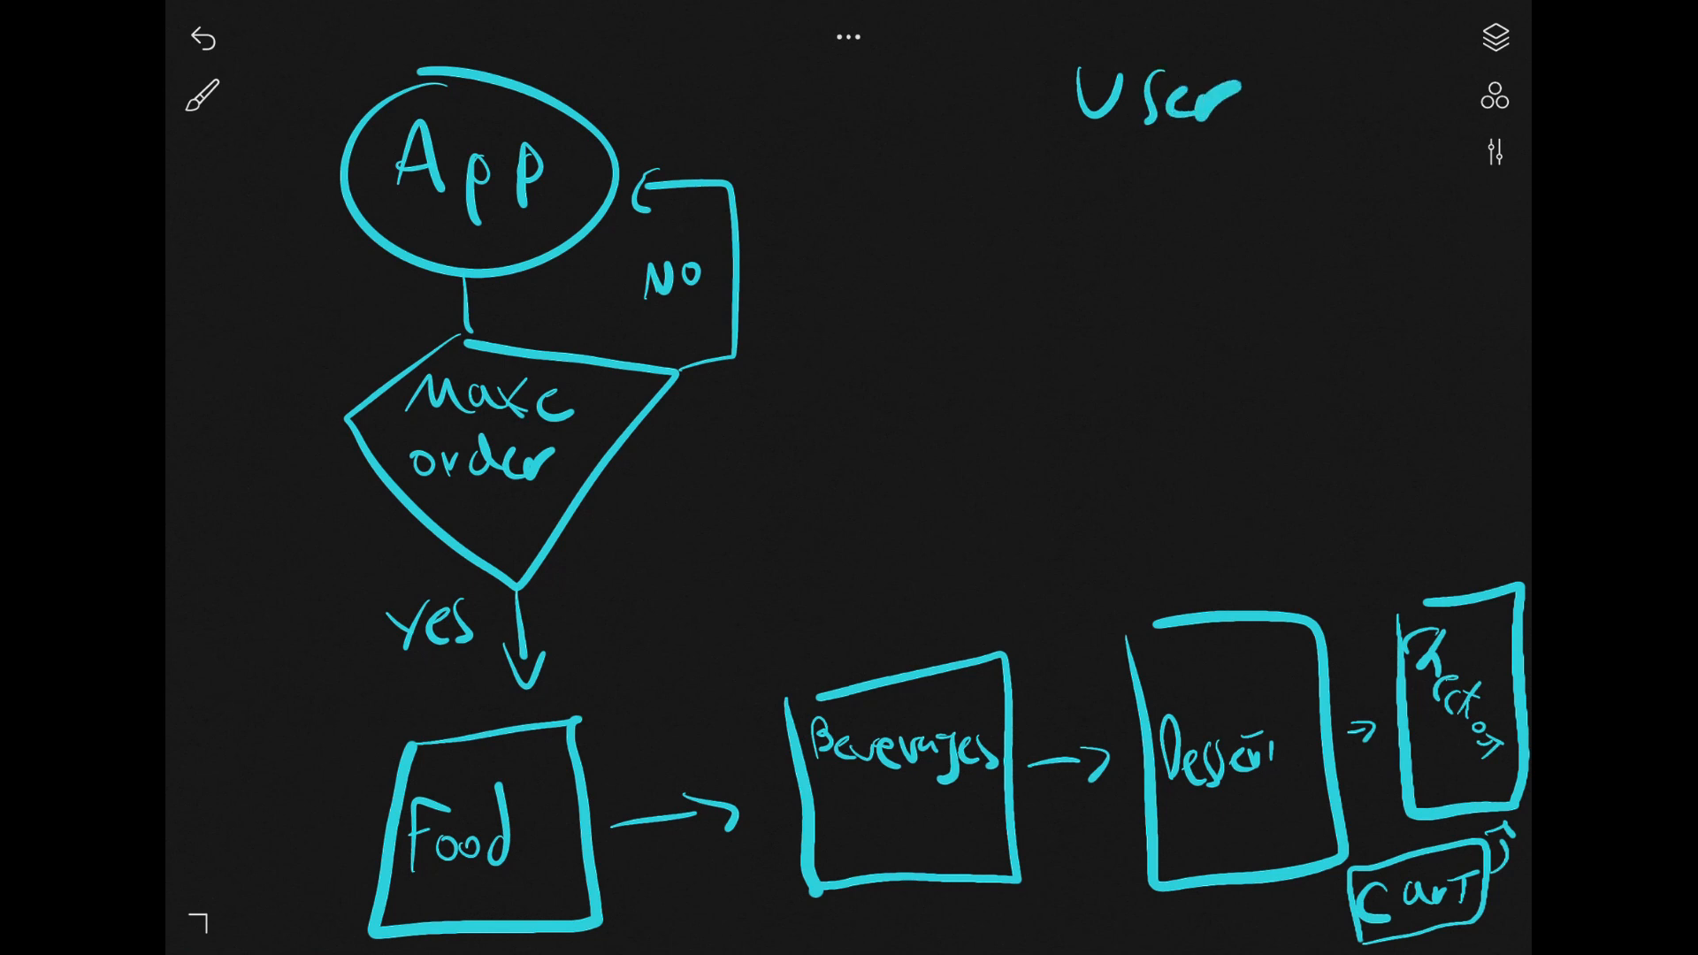
pyautogui.moveTo(1082, 163); pyautogui.dragTo(1224, 142)
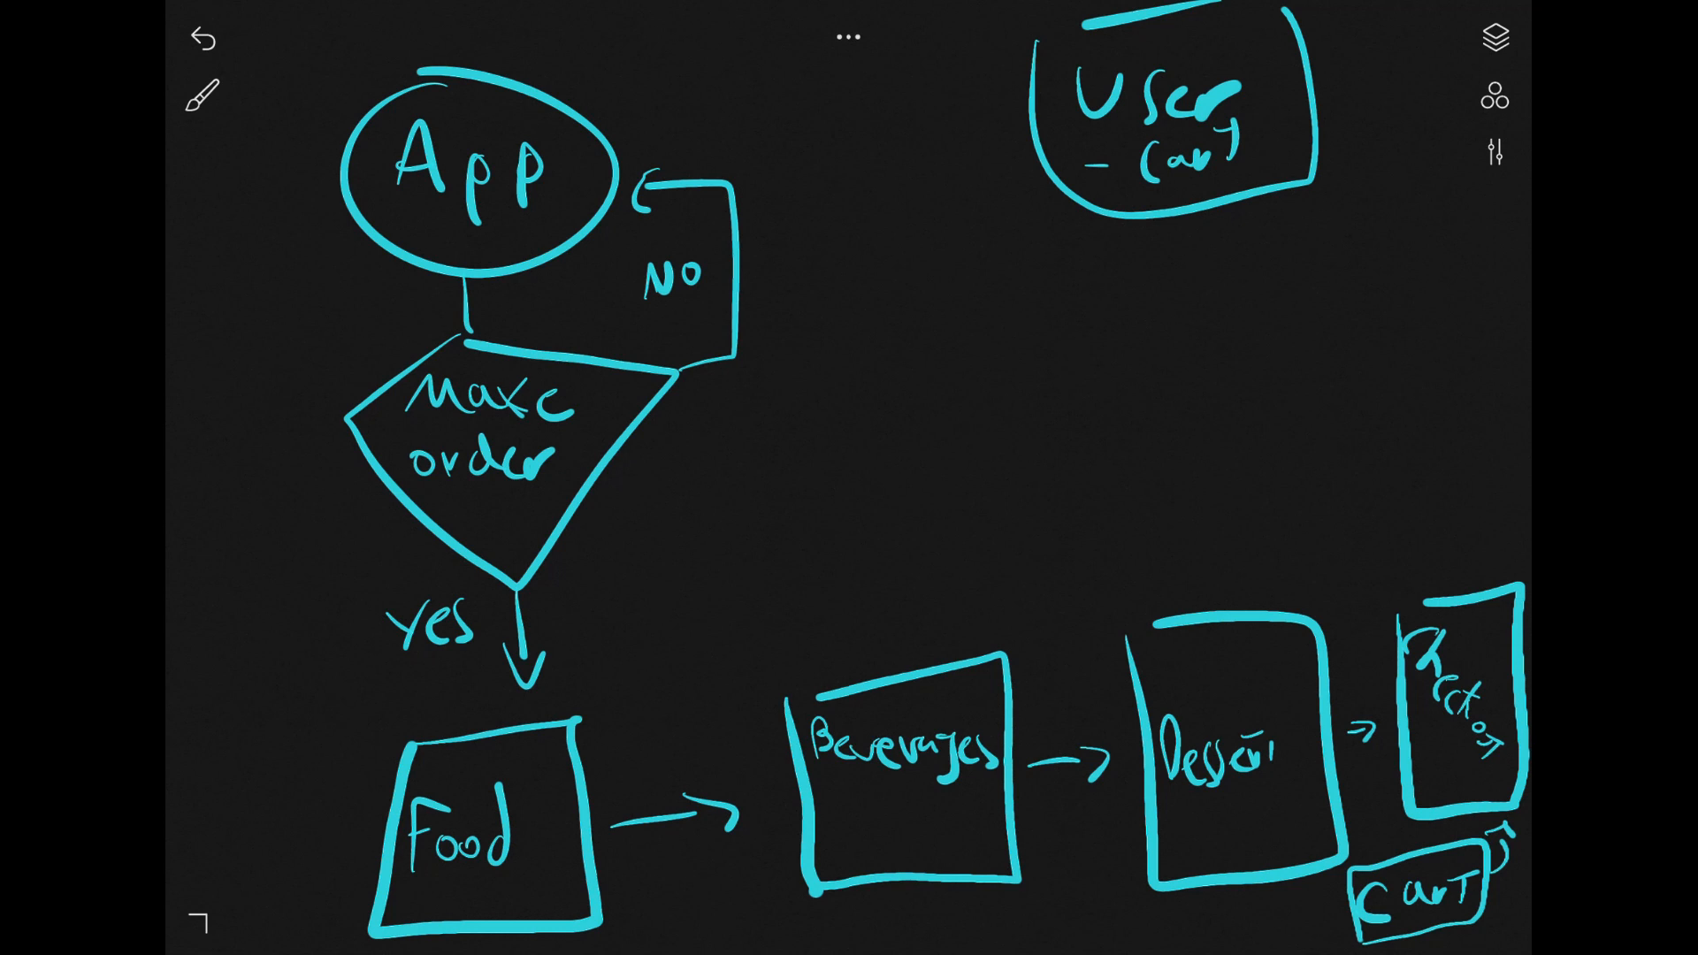
pyautogui.moveTo(986, 107); pyautogui.dragTo(602, 103)
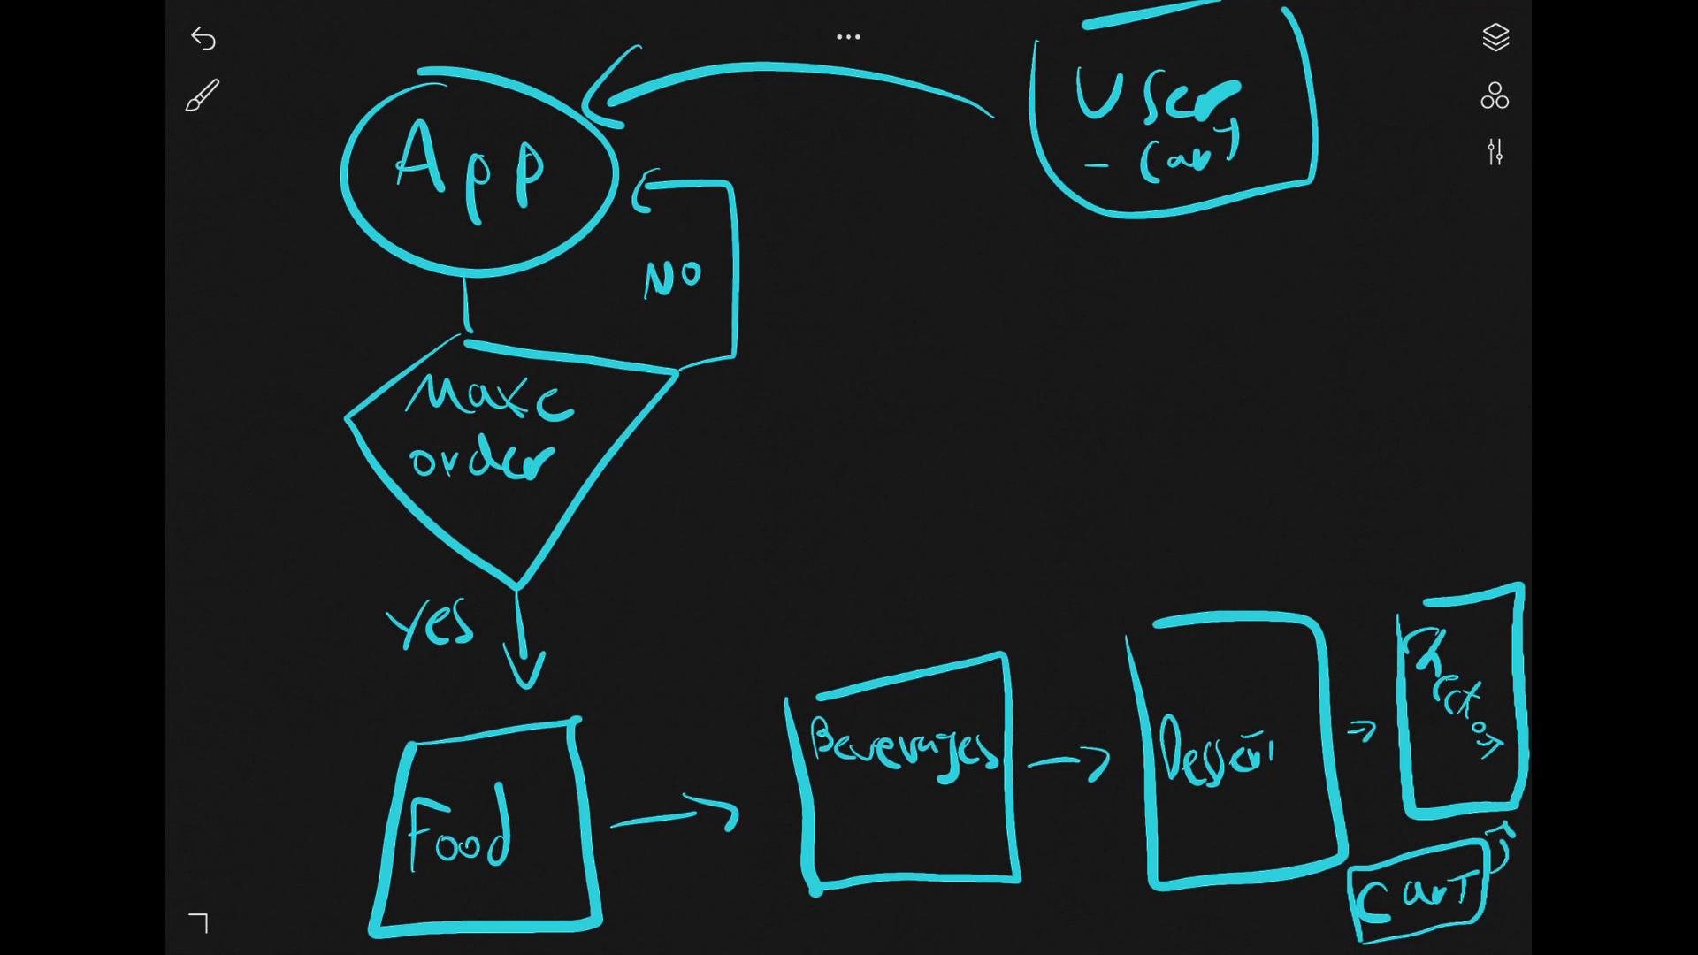
pyautogui.moveTo(1445, 586); pyautogui.dragTo(1148, 362)
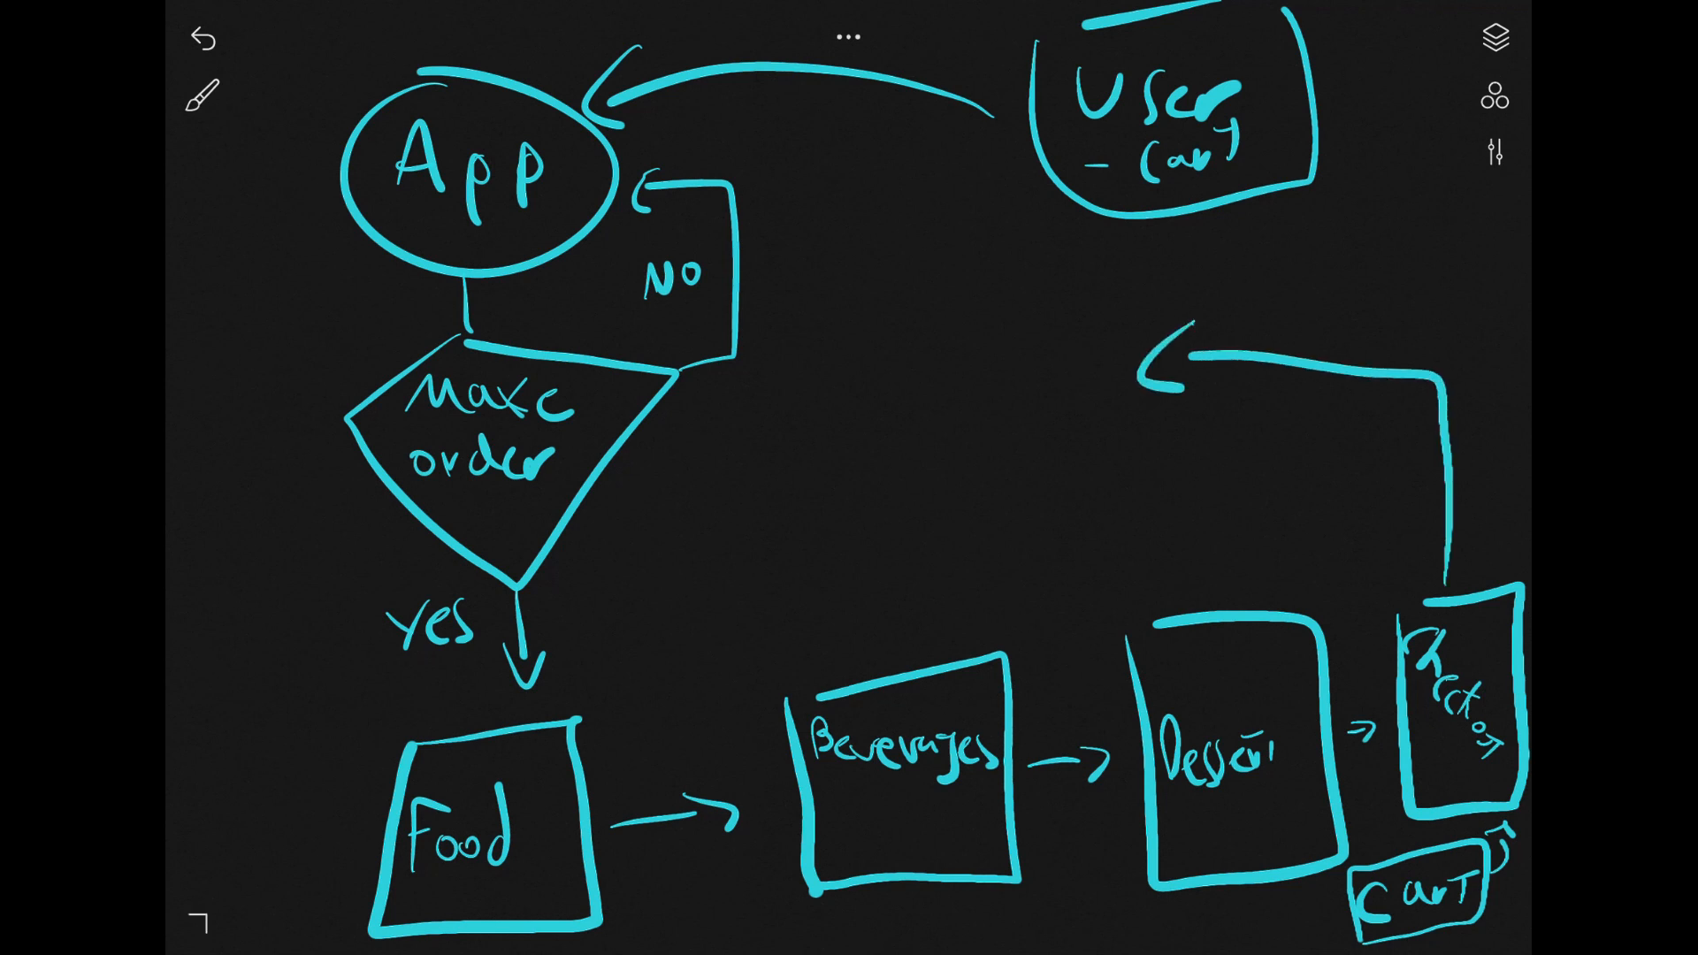
pyautogui.write('Wait')
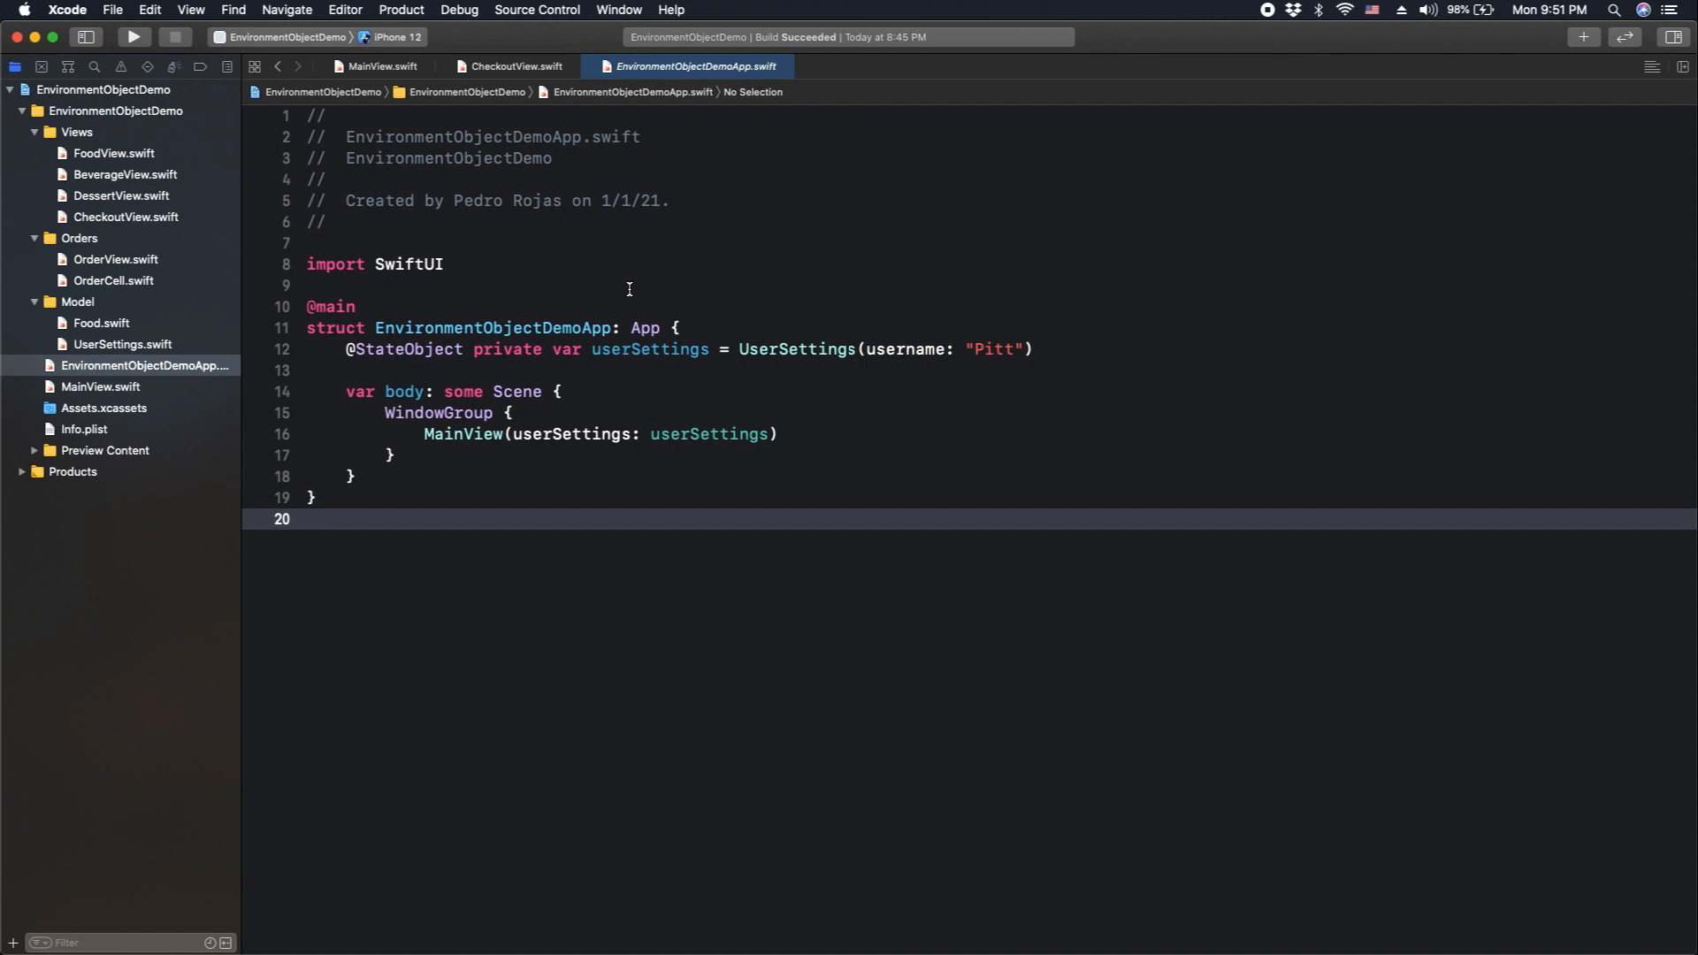
pyautogui.moveTo(295, 133)
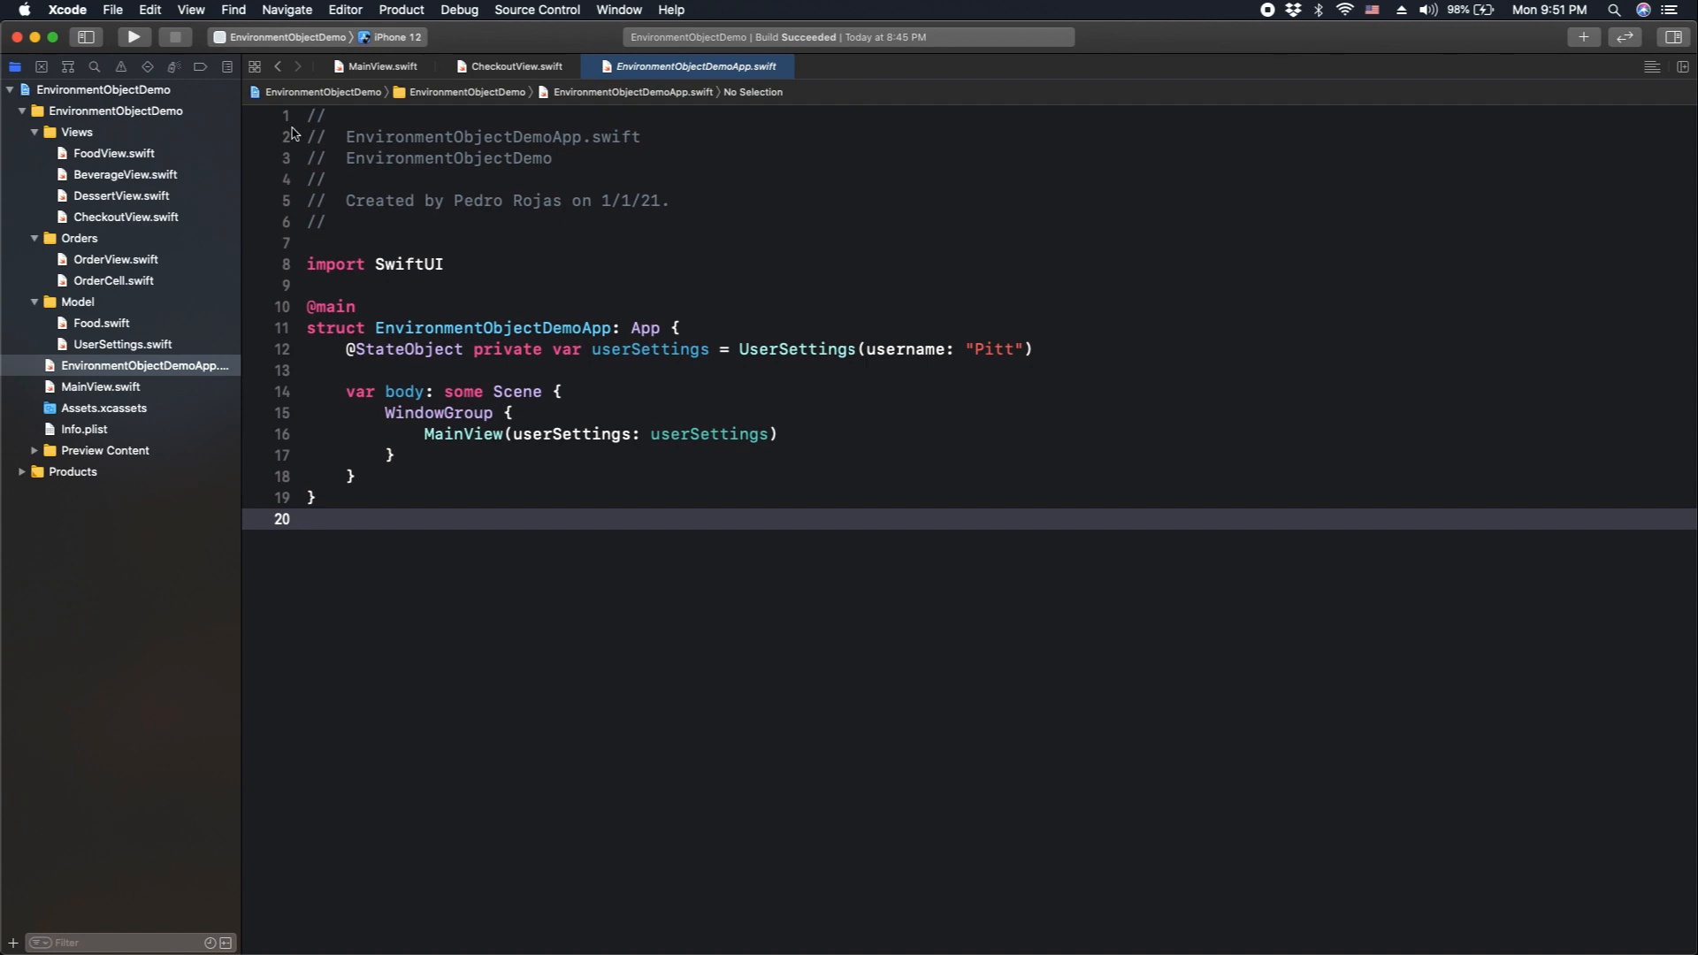
# Build and launch EnvironmentObjectDemo in the iPhone simulator.
pyautogui.click(133, 35)
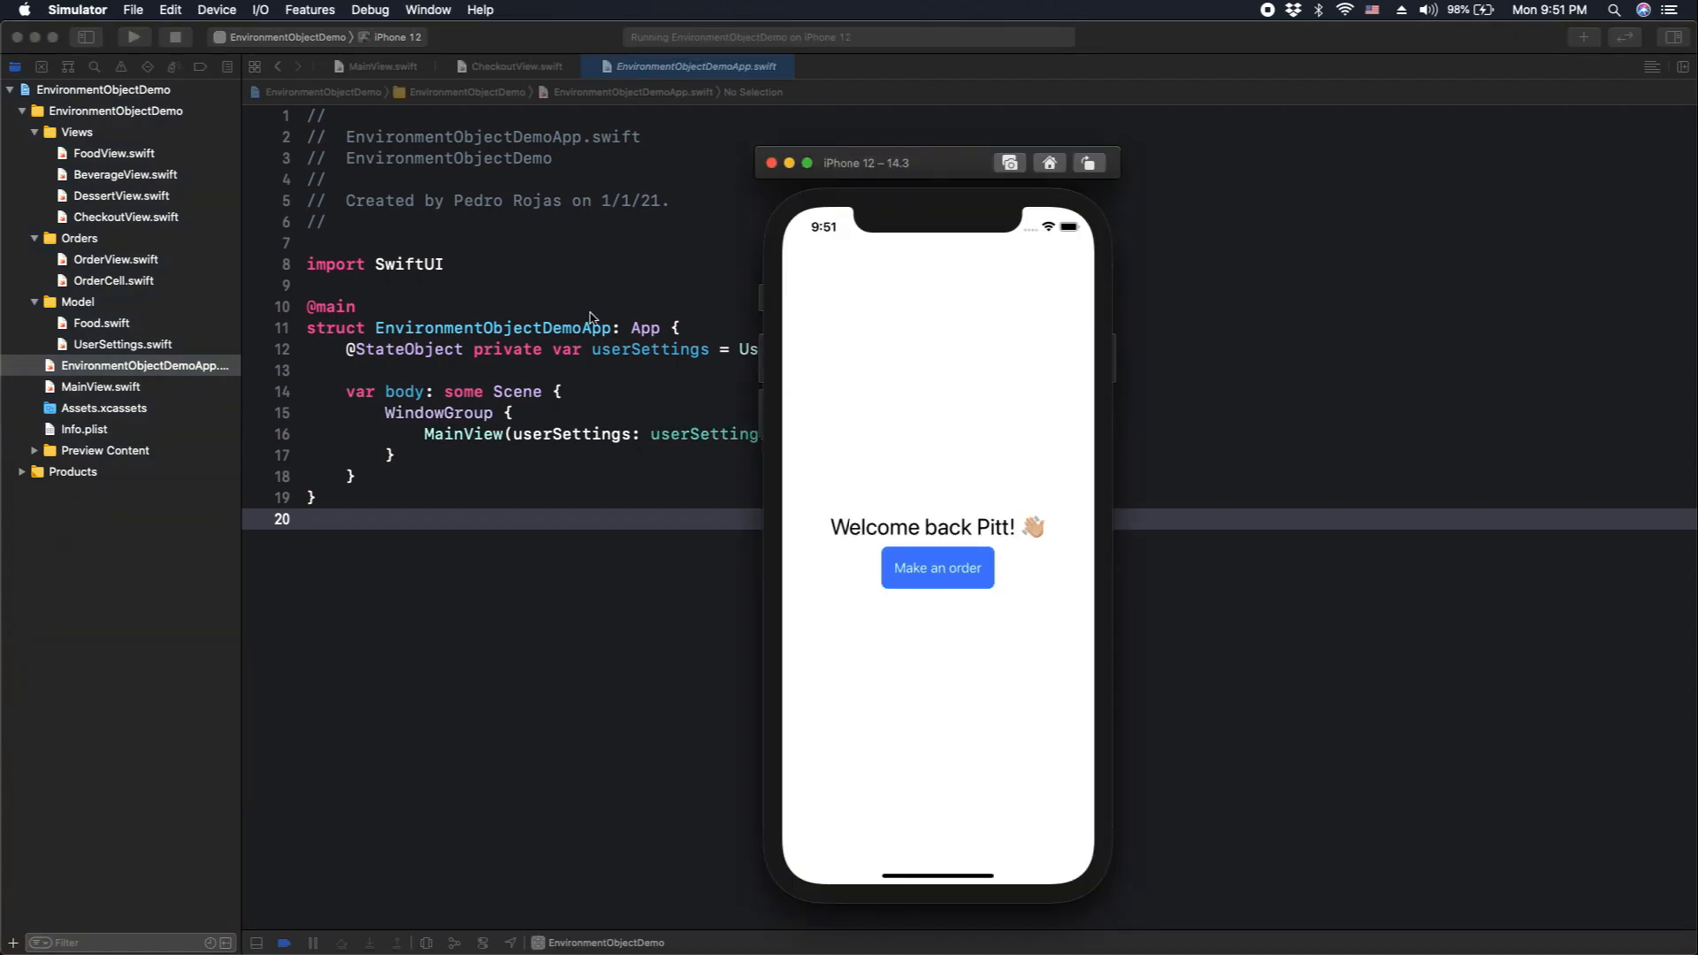
pyautogui.moveTo(891, 424)
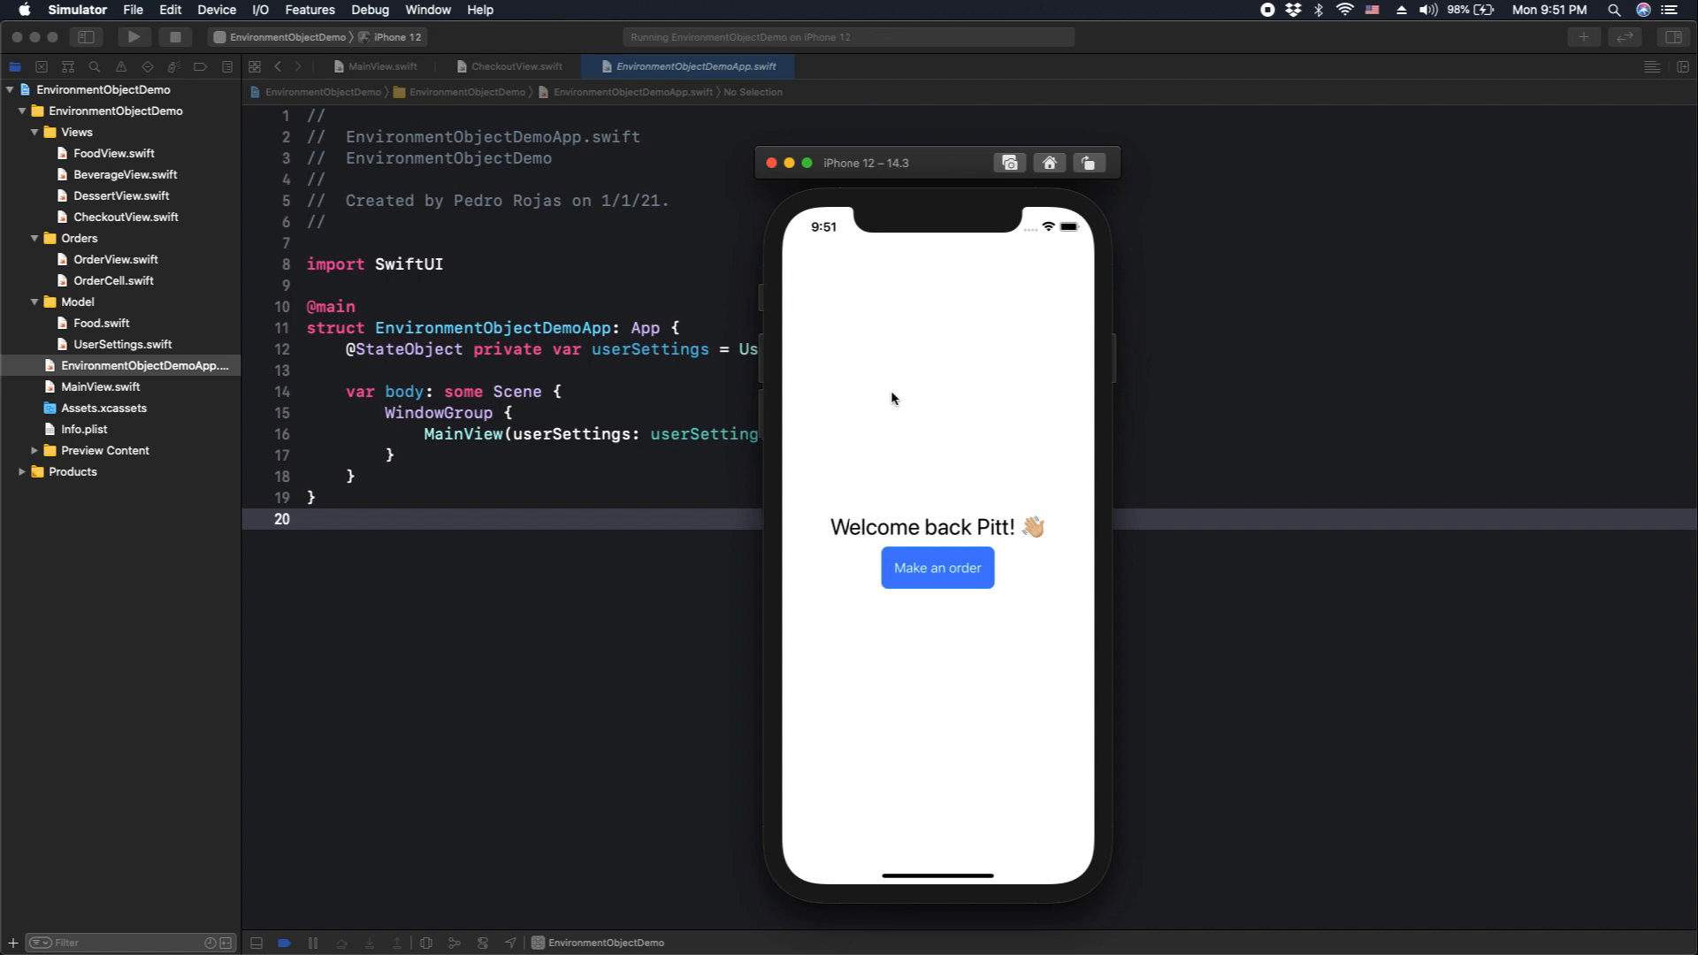
pyautogui.moveTo(877, 602)
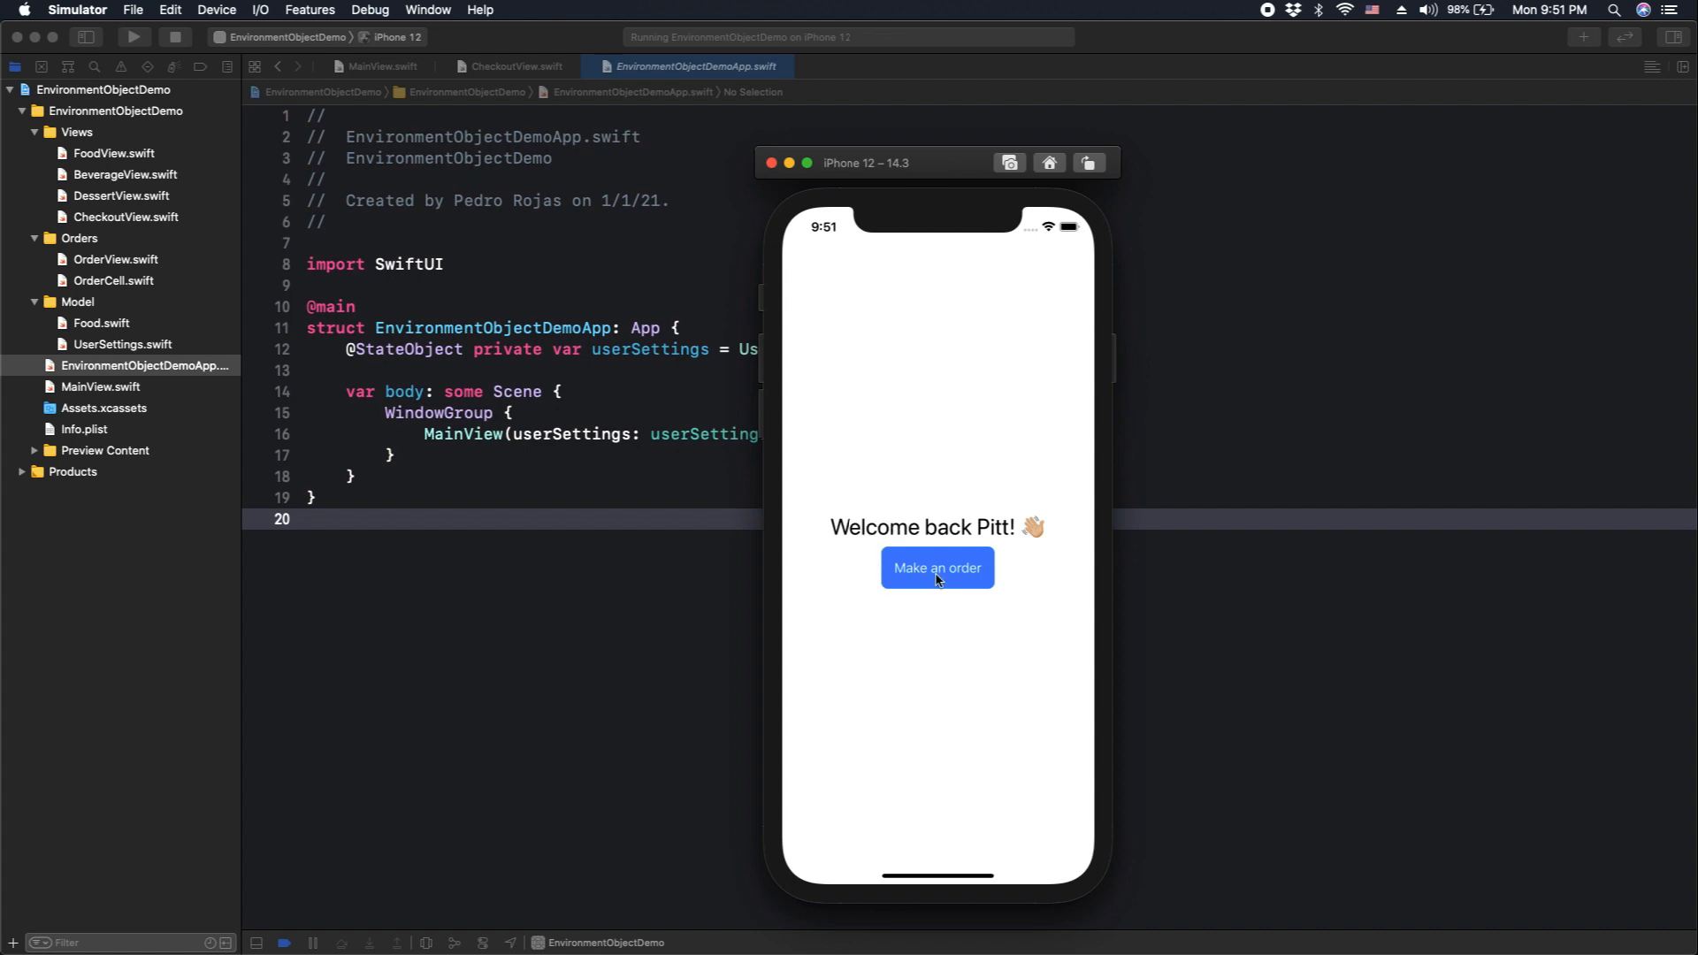
pyautogui.moveTo(932, 566)
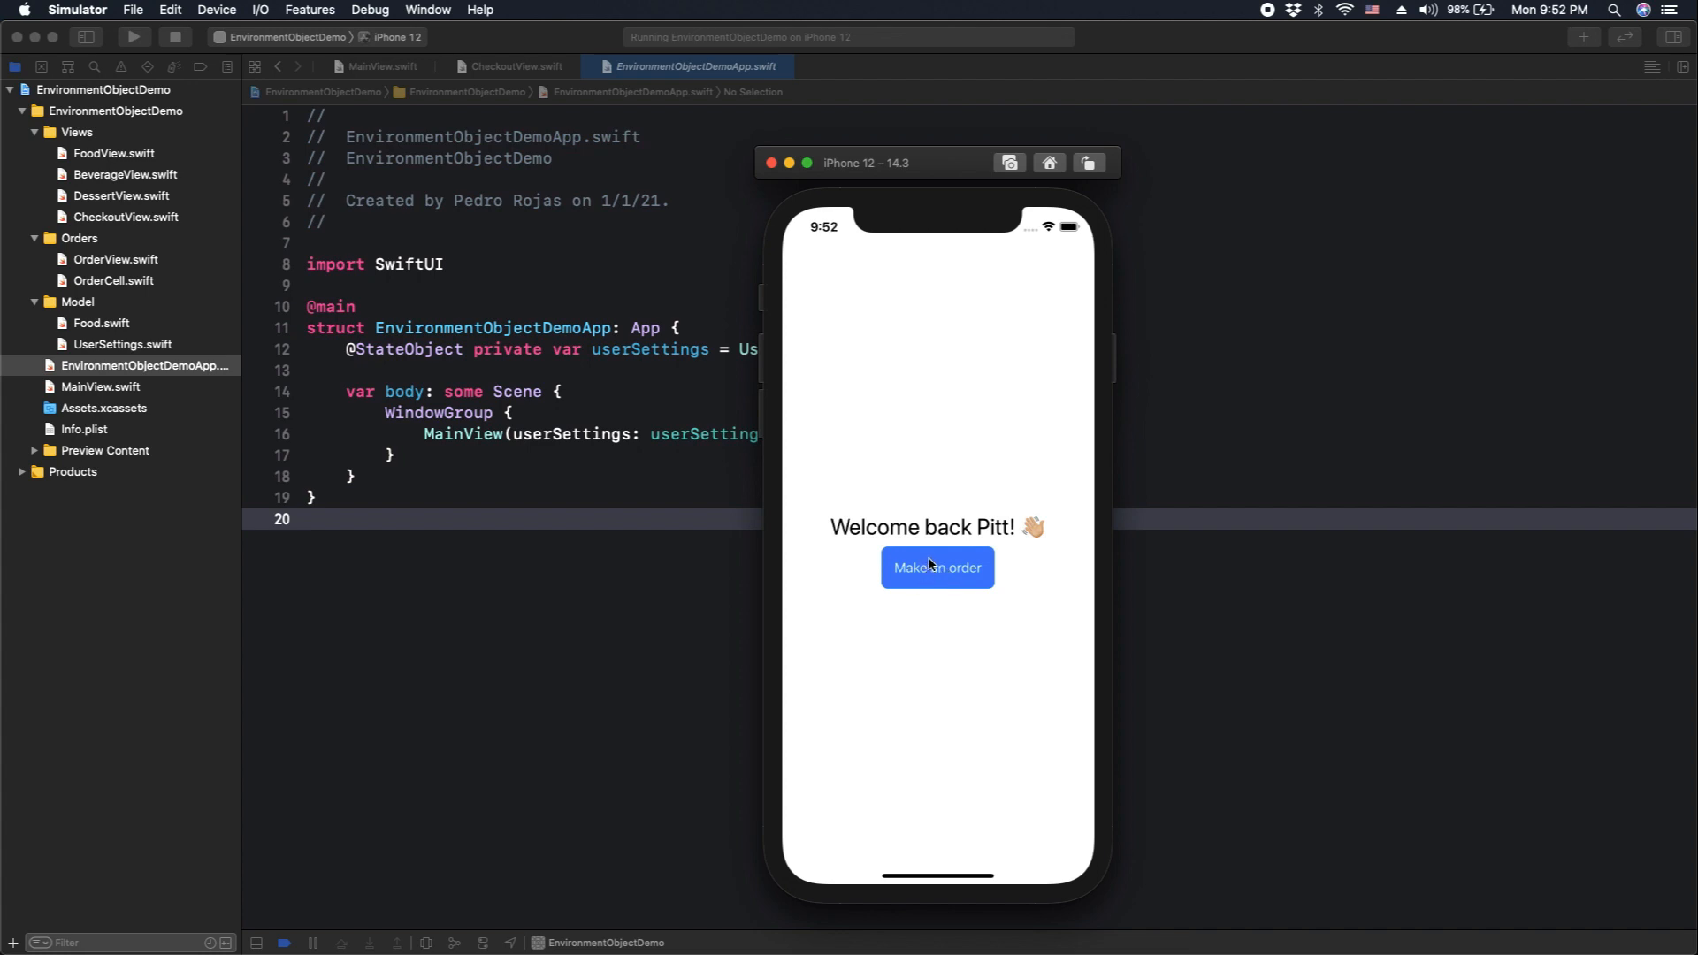
# Start an order from the welcome screen to reach the Food list.
pyautogui.click(936, 567)
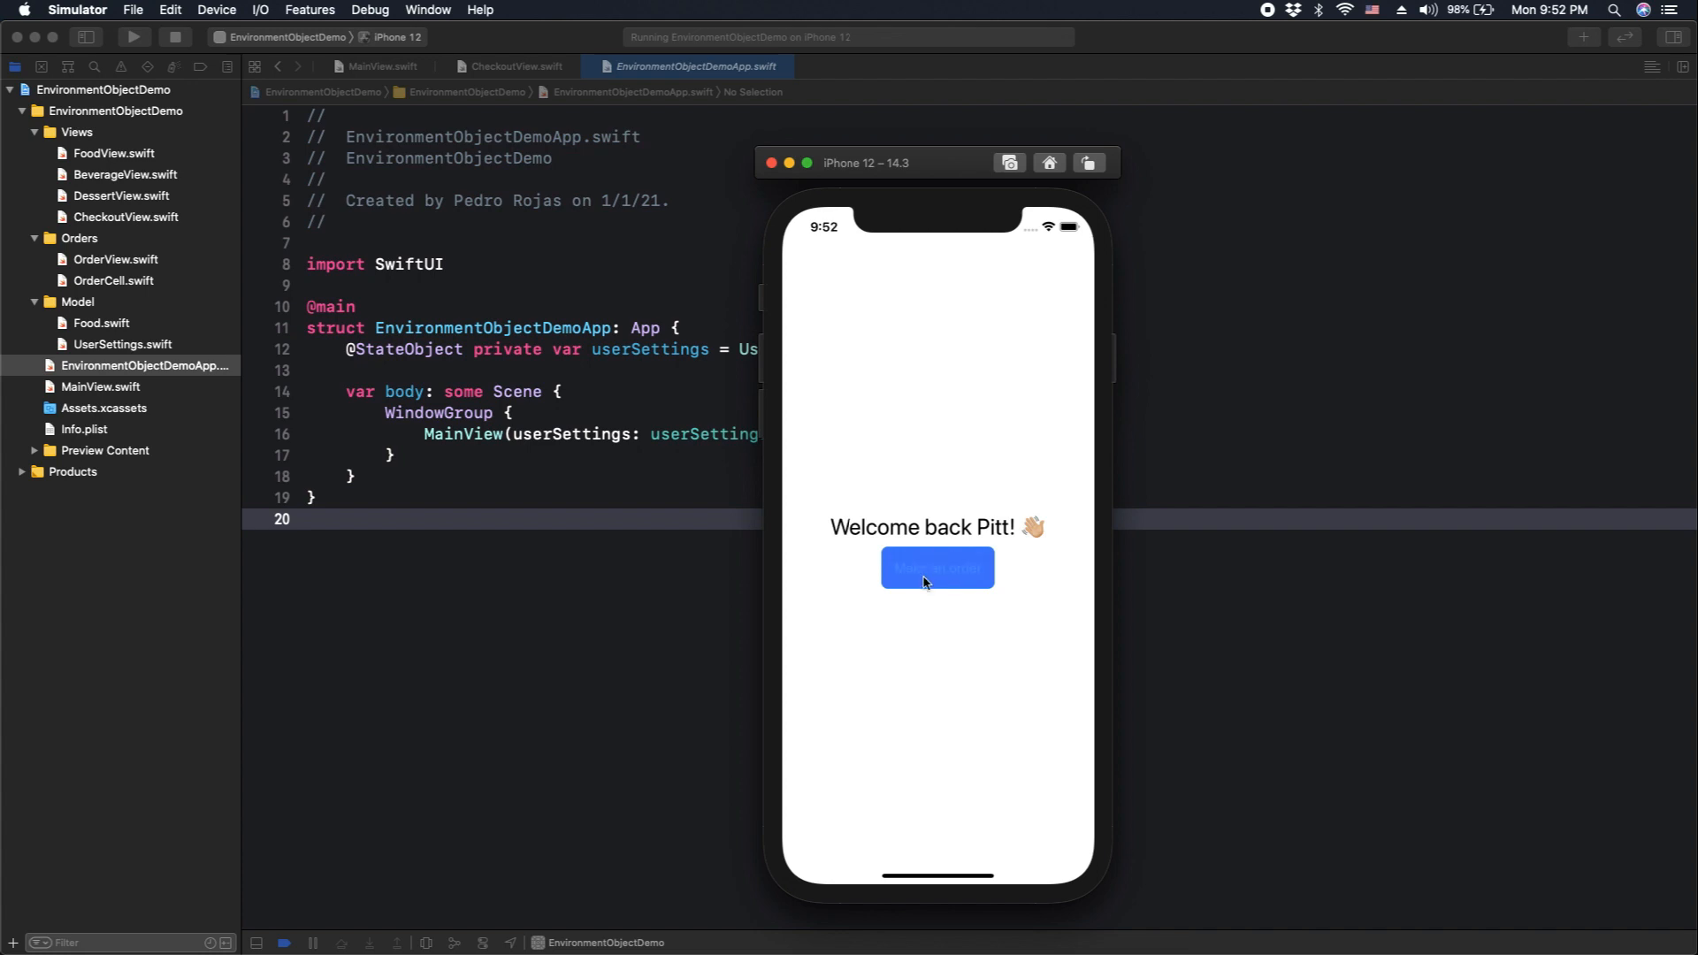
pyautogui.click(938, 567)
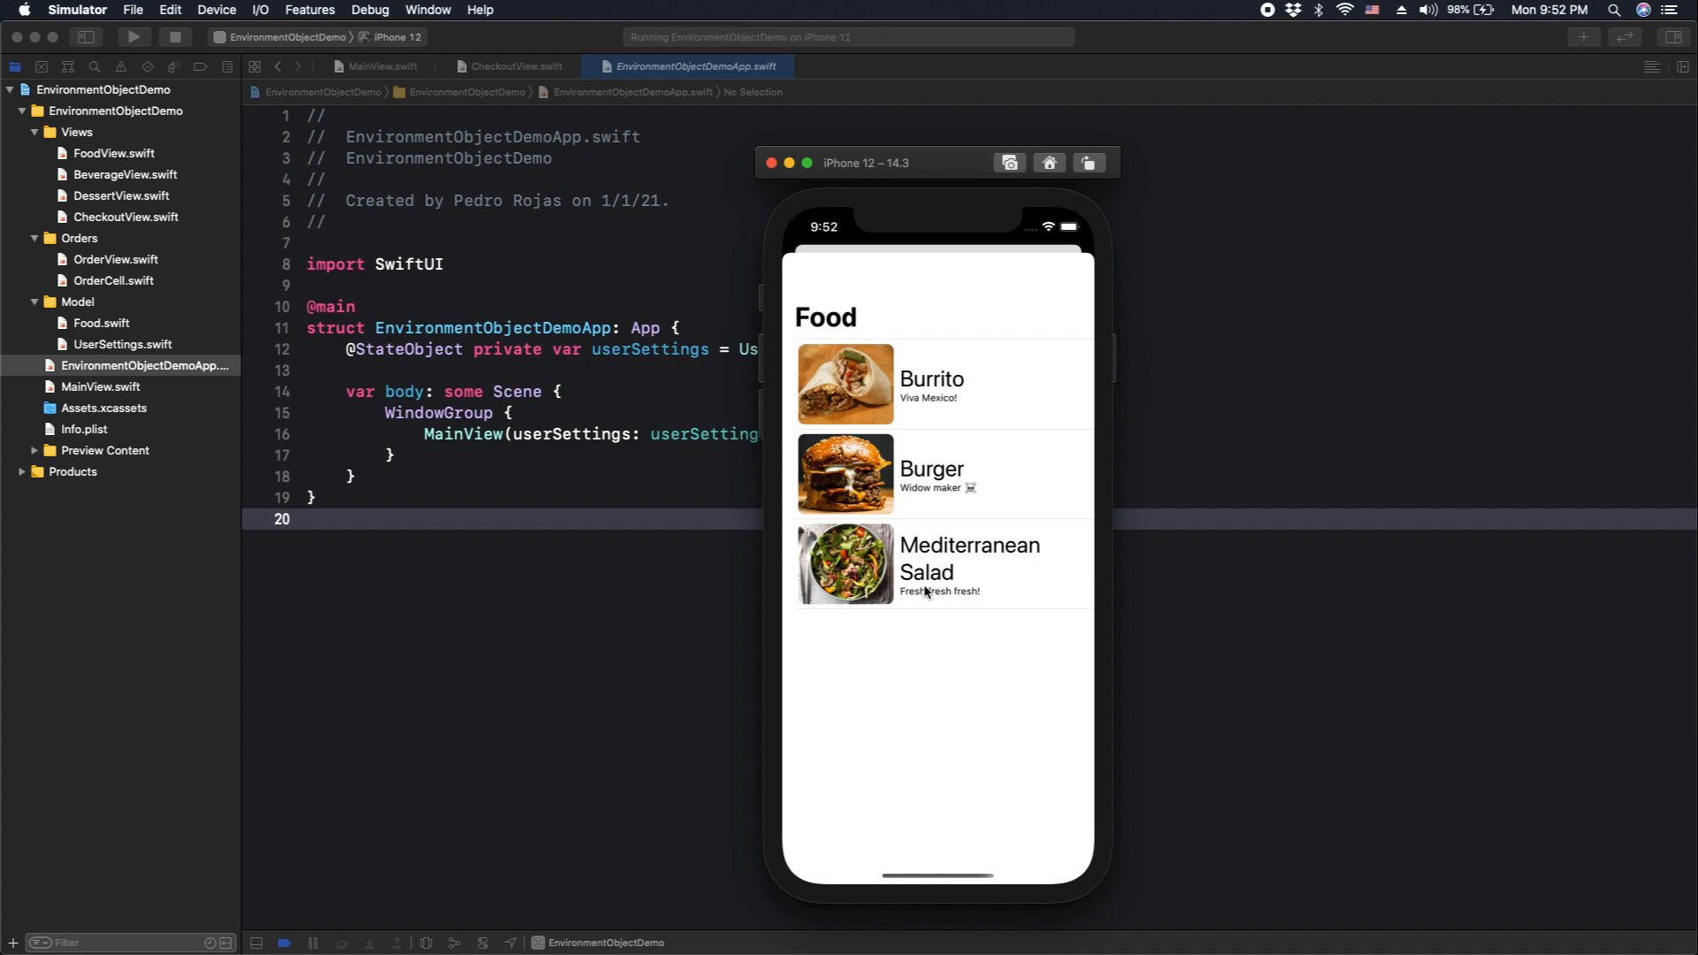
pyautogui.moveTo(923, 594)
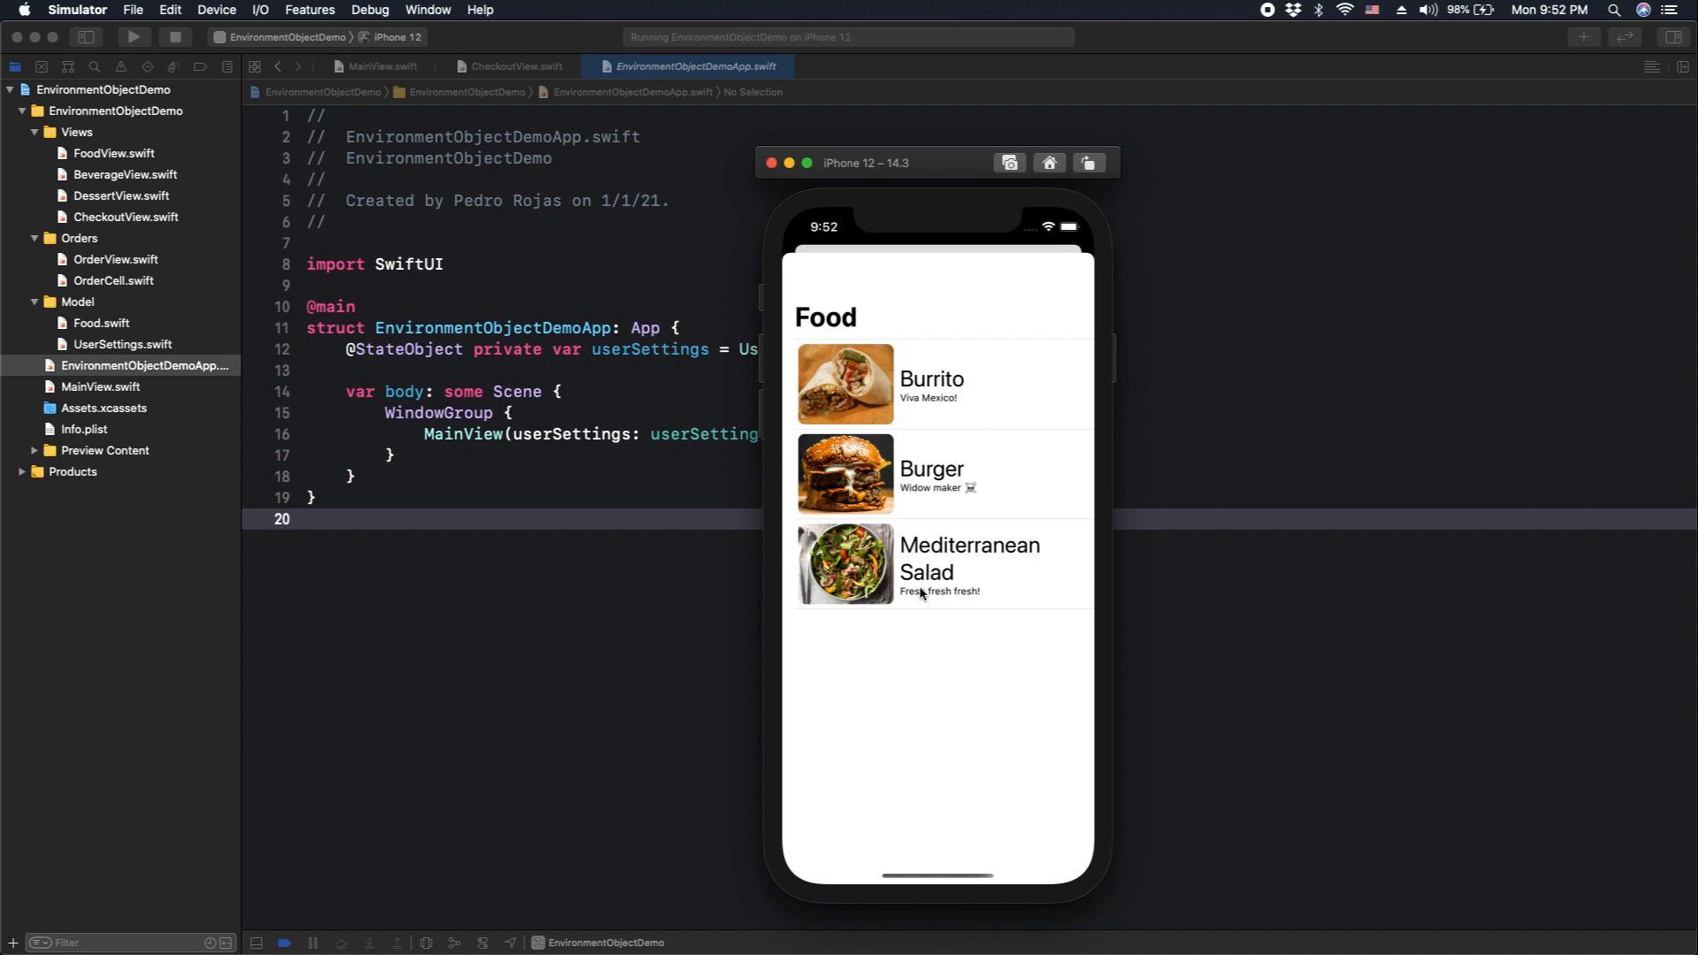
pyautogui.moveTo(928, 490)
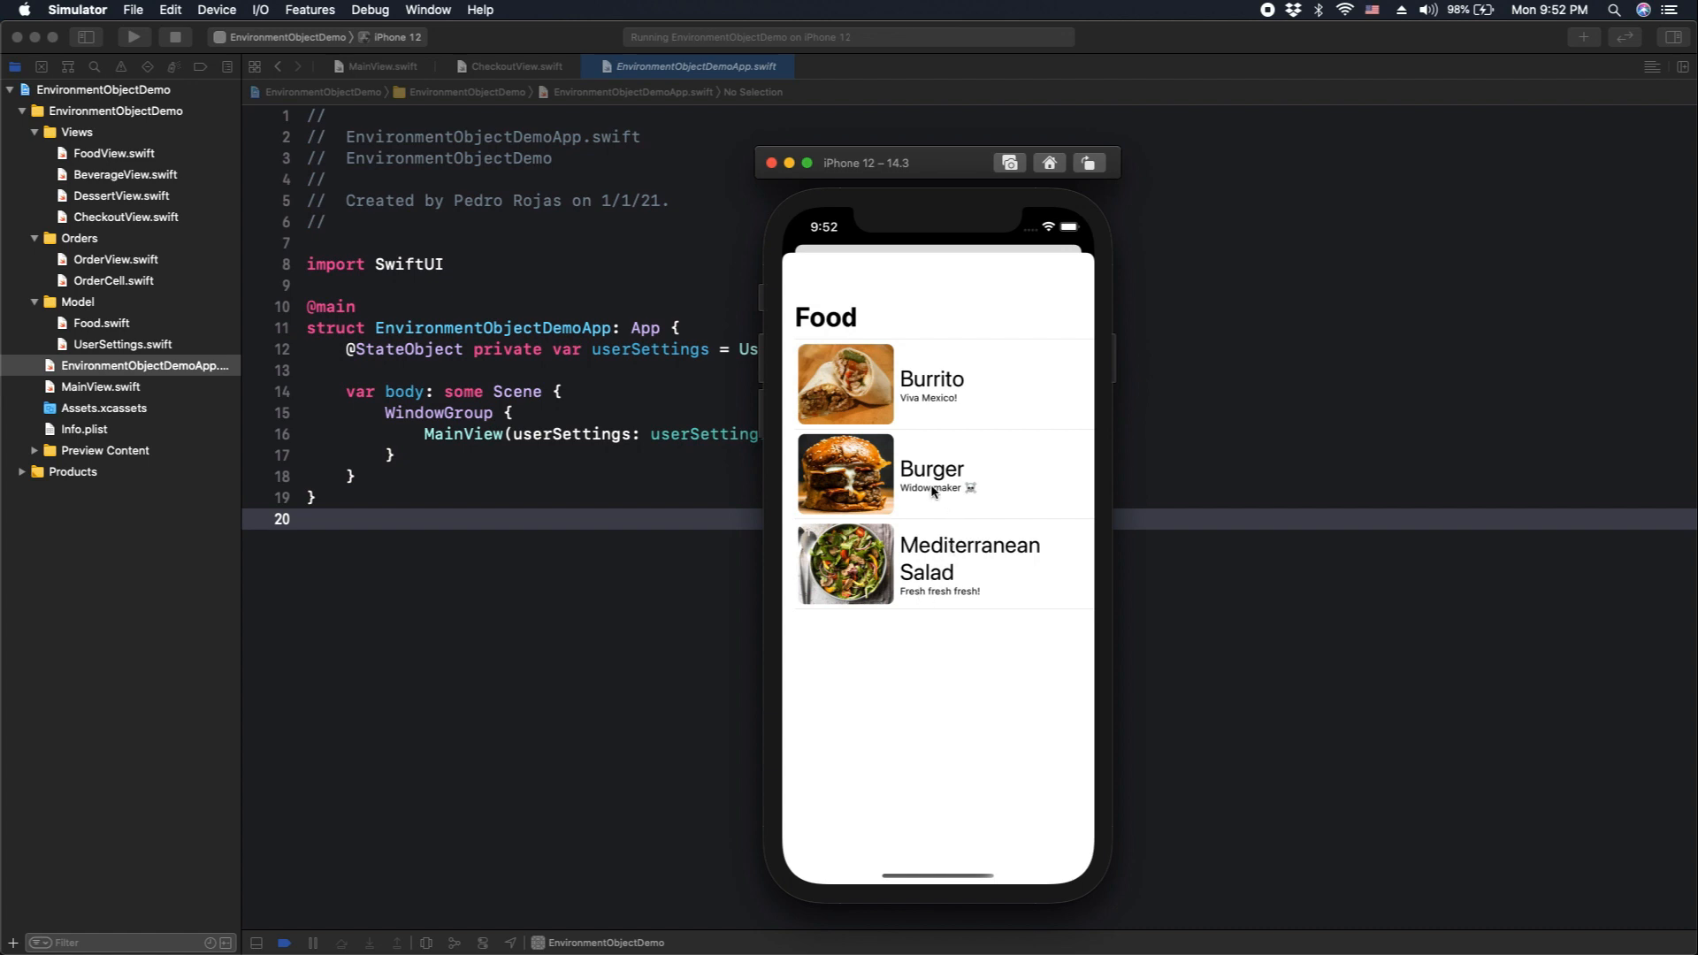
# Choose Burger as the food and continue to the Beverage list.
pyautogui.click(932, 474)
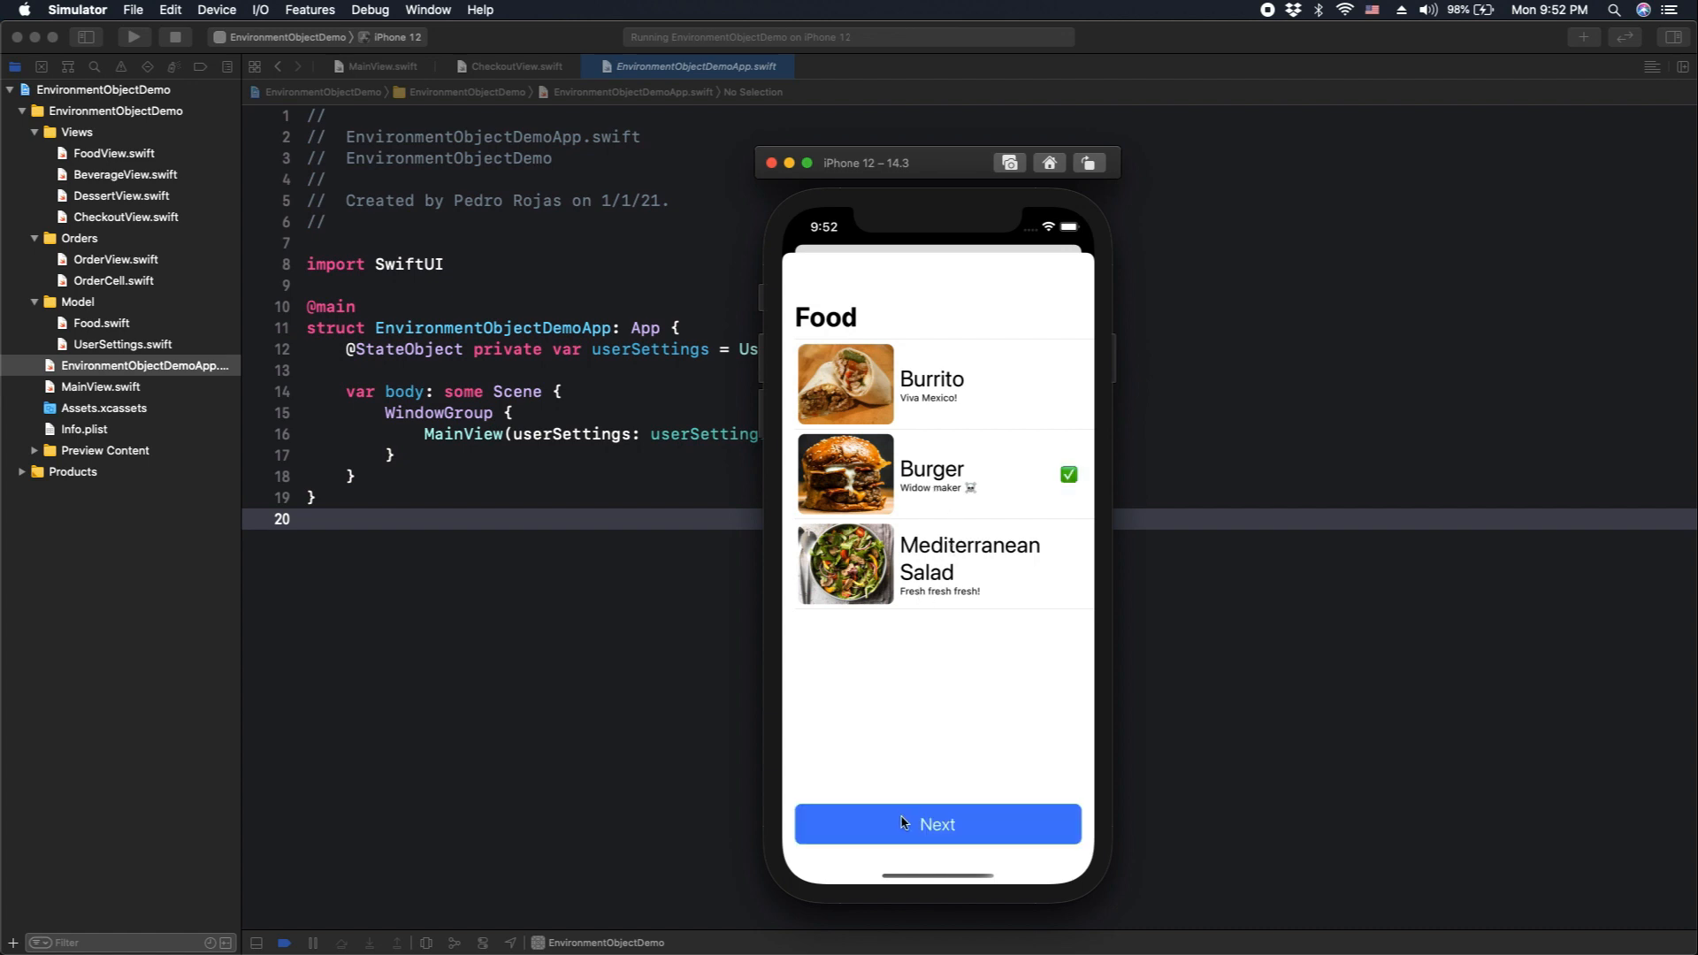
pyautogui.click(935, 824)
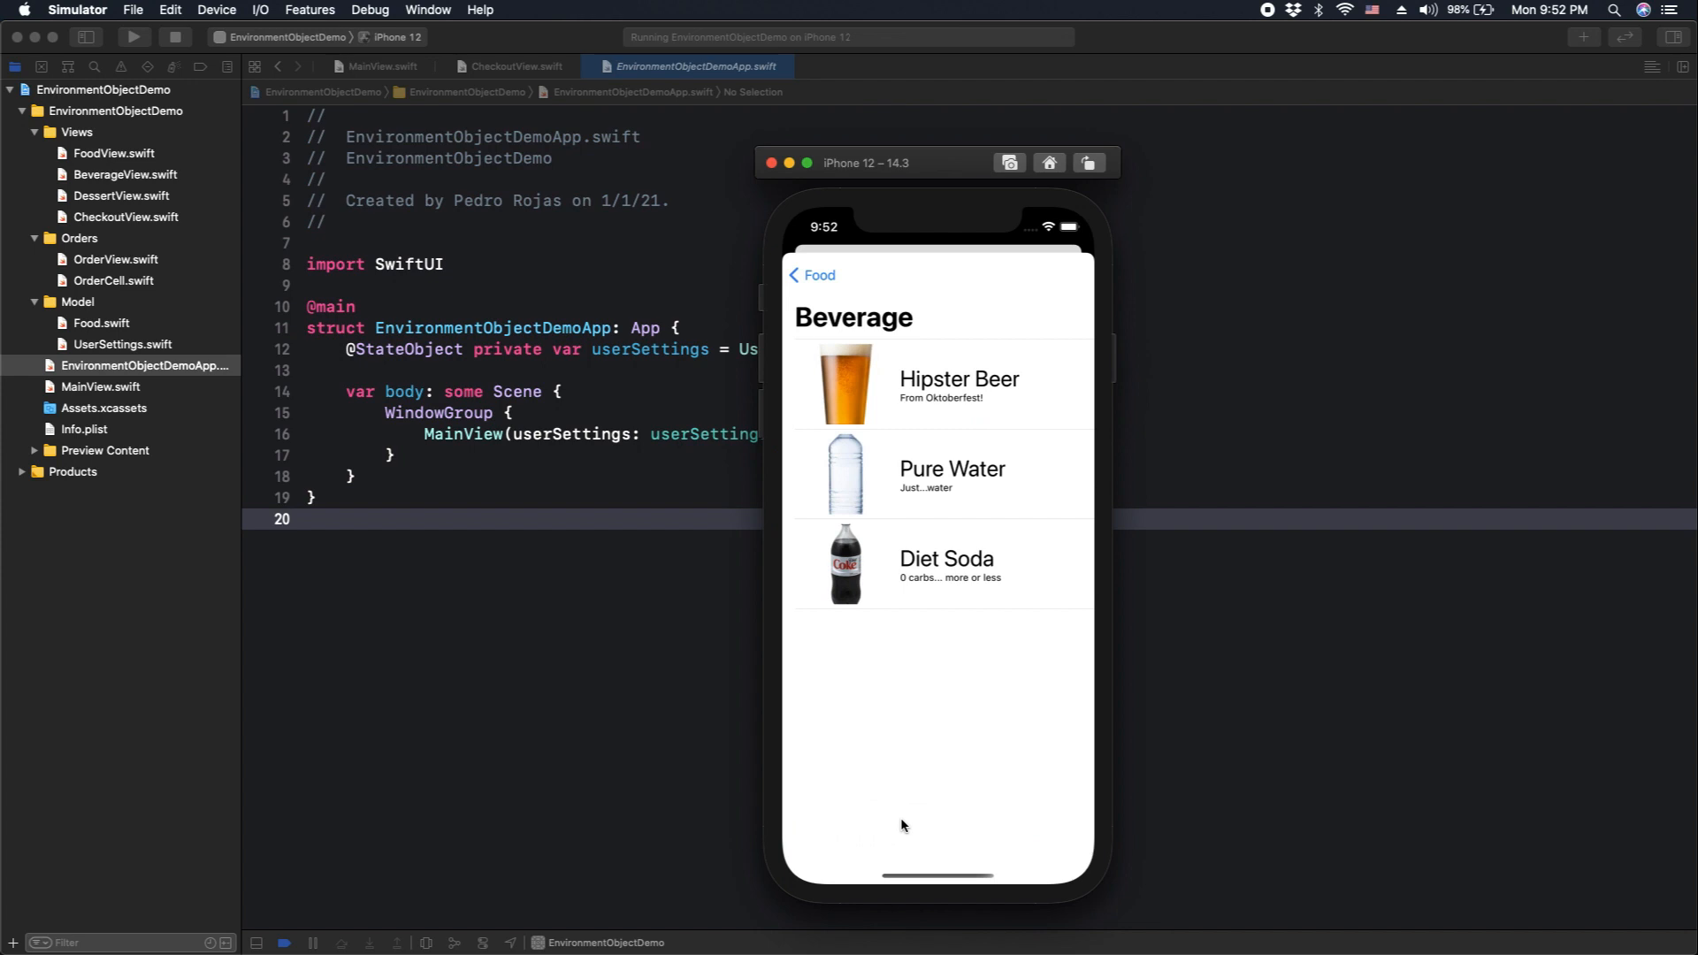
pyautogui.moveTo(881, 735)
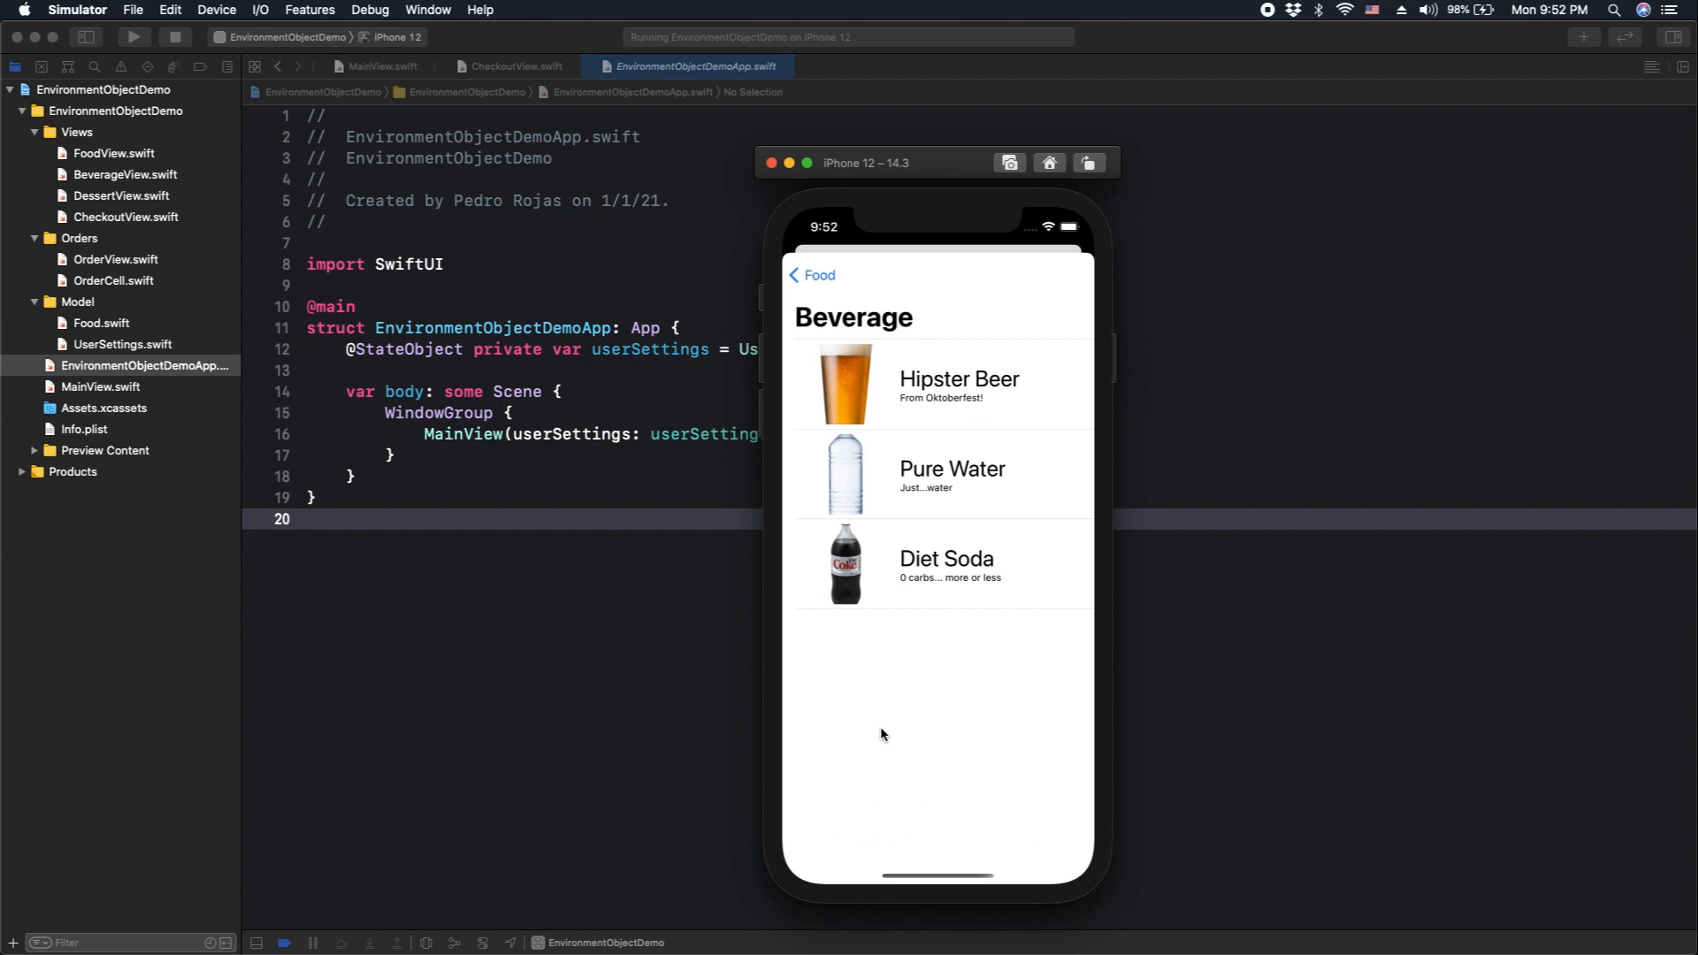